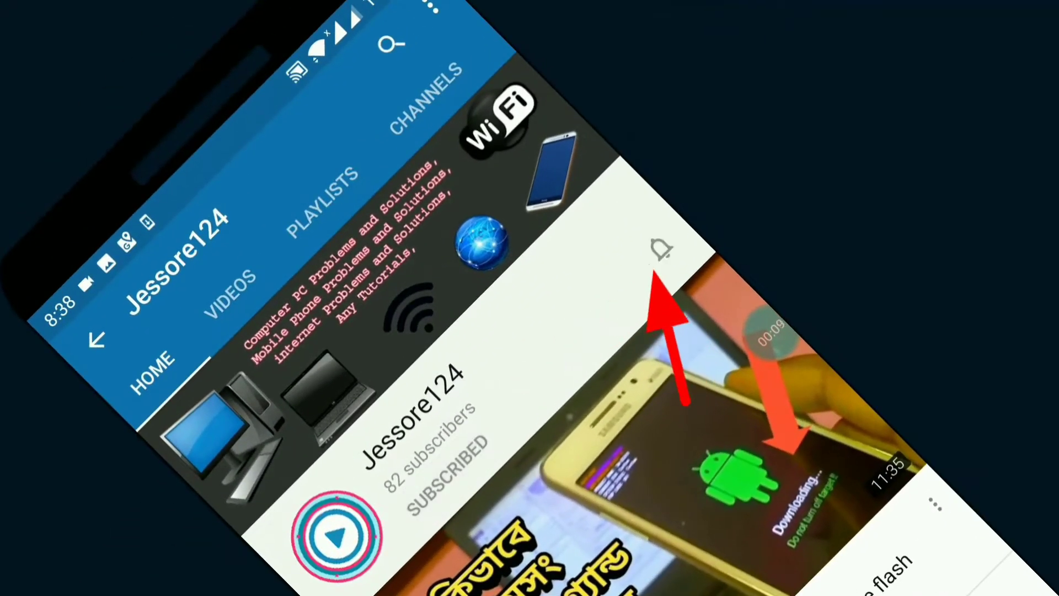
# - Bring up the Camtasia Recorder panel and start recording the desktop
pyautogui.click(659, 250)
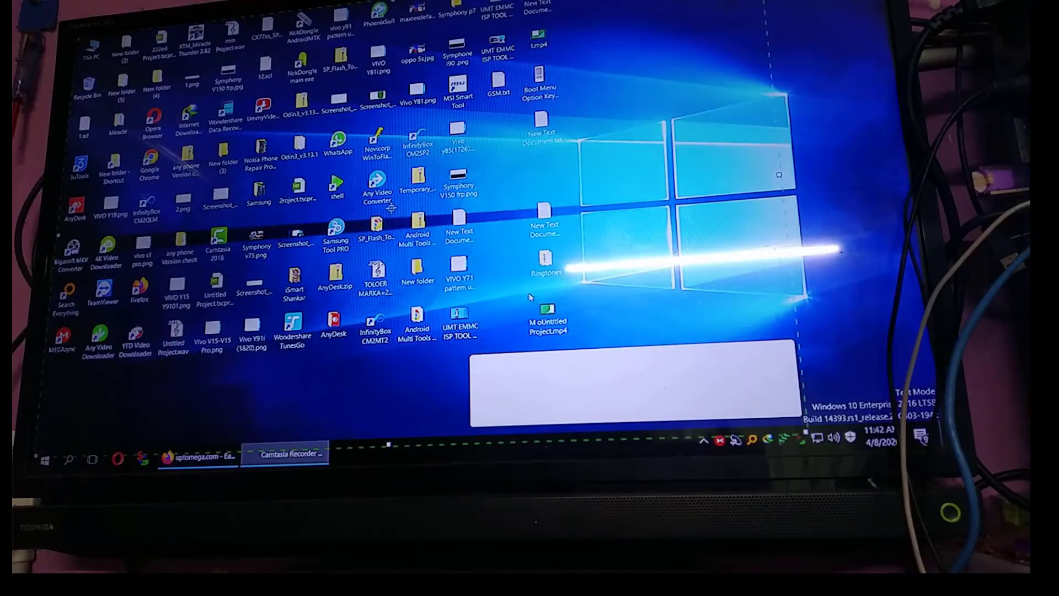
pyautogui.click(283, 453)
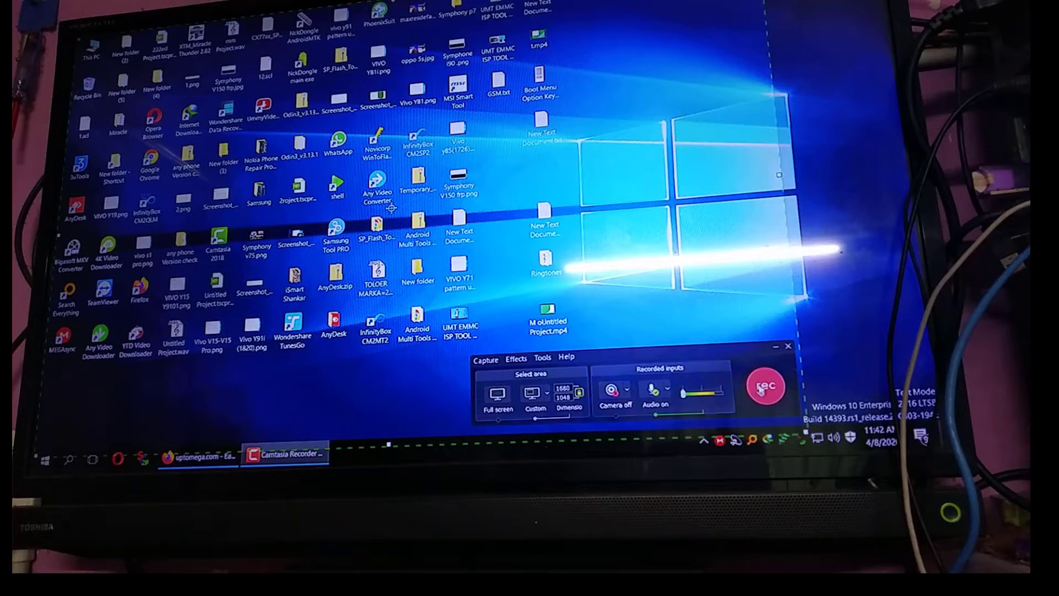
pyautogui.click(765, 386)
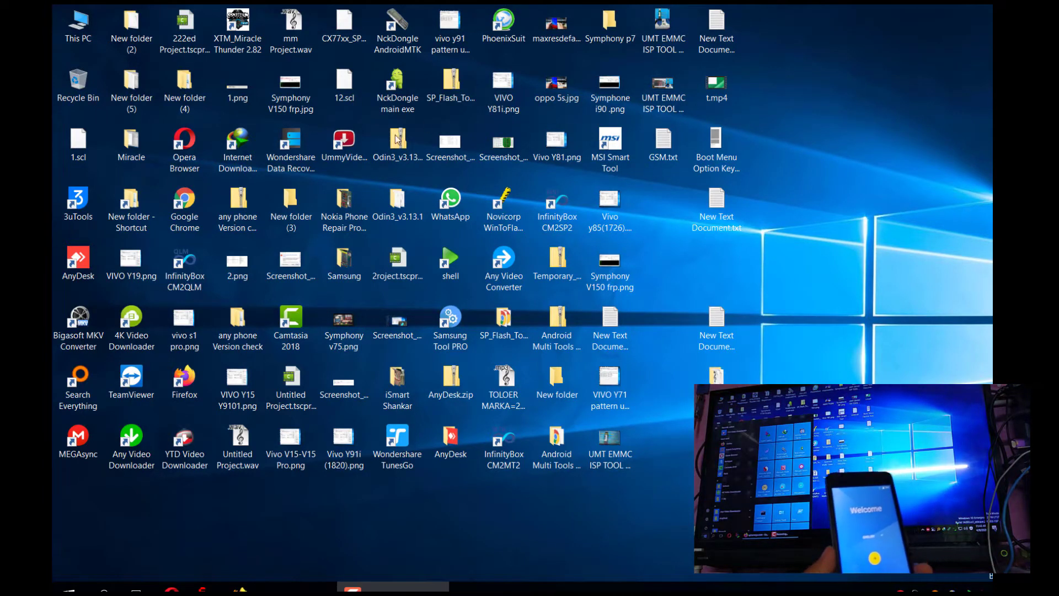
pyautogui.click(60, 588)
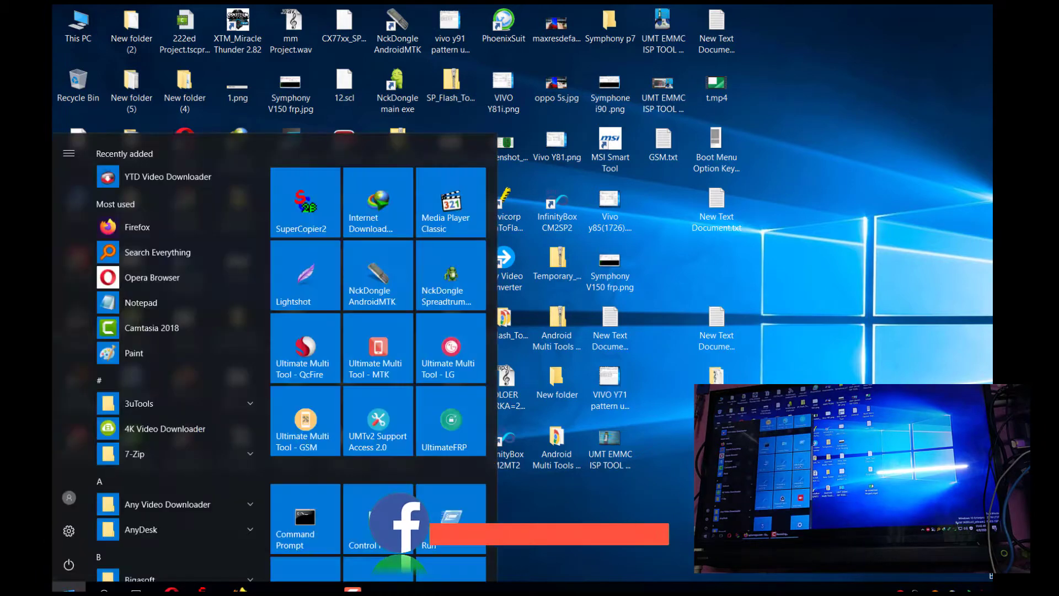
pyautogui.scroll(-3)
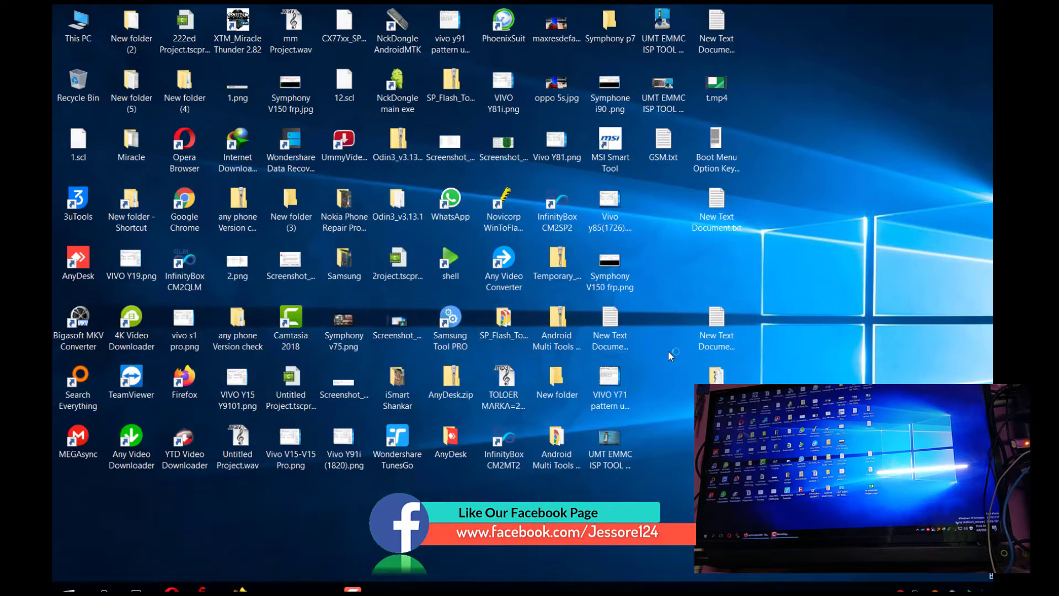
pyautogui.moveTo(783, 356)
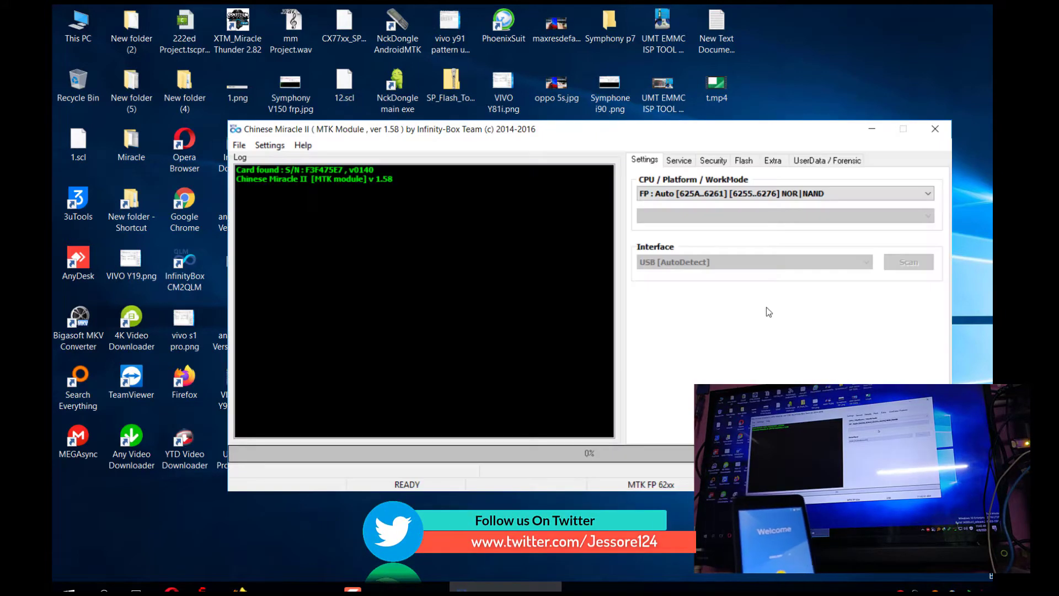
pyautogui.moveTo(752, 233)
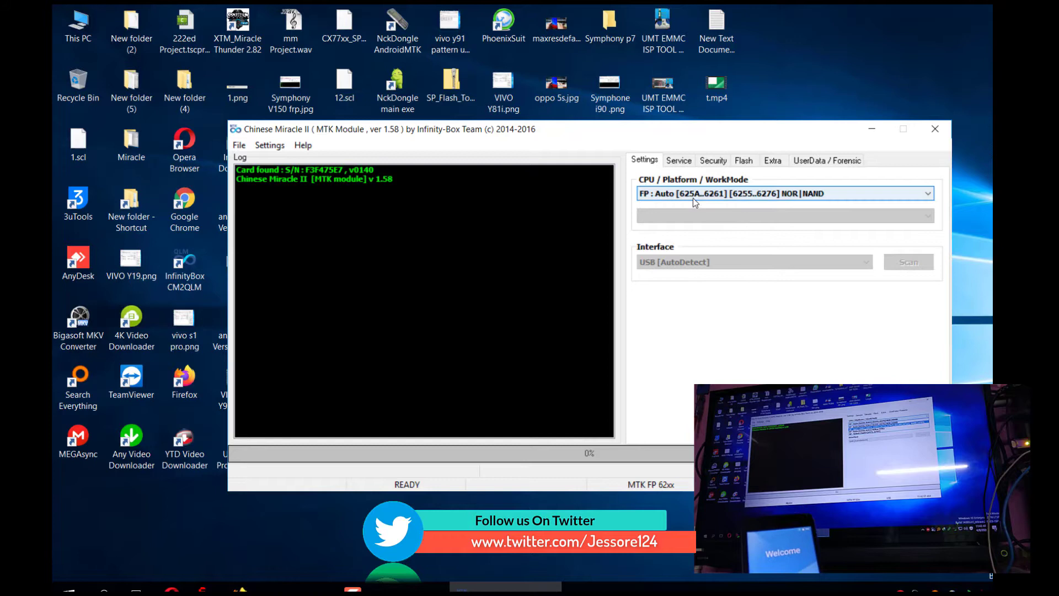
# - Choose the SP : Auto [2601] NAND|eMMC platform in the CPU / Platform / WorkMode list
pyautogui.click(928, 193)
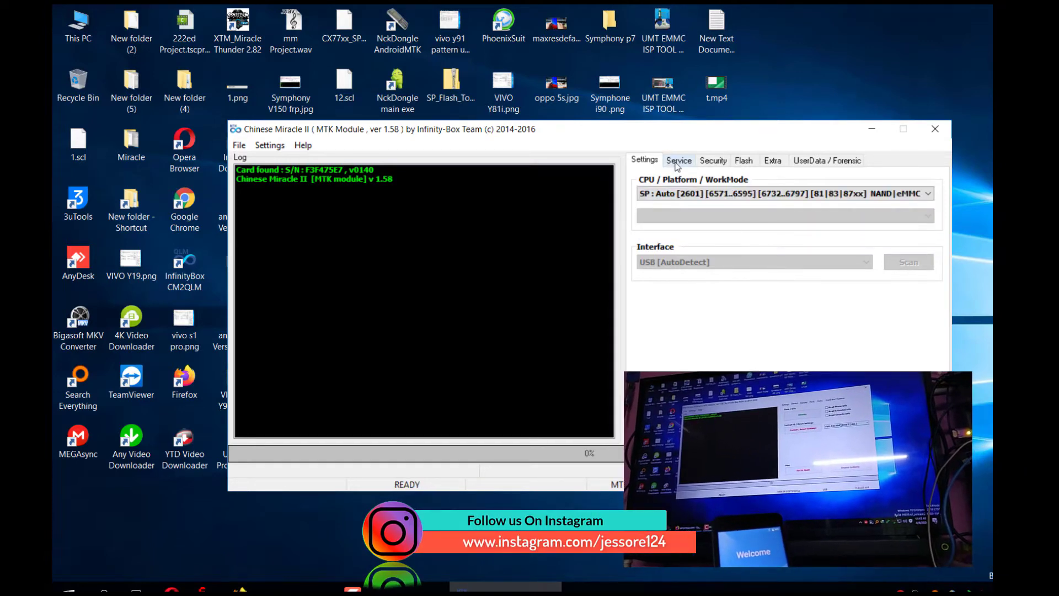
# - On the Service tab, select FRP (RESET PROTECTION) and run Format / Reset Settings
pyautogui.click(679, 160)
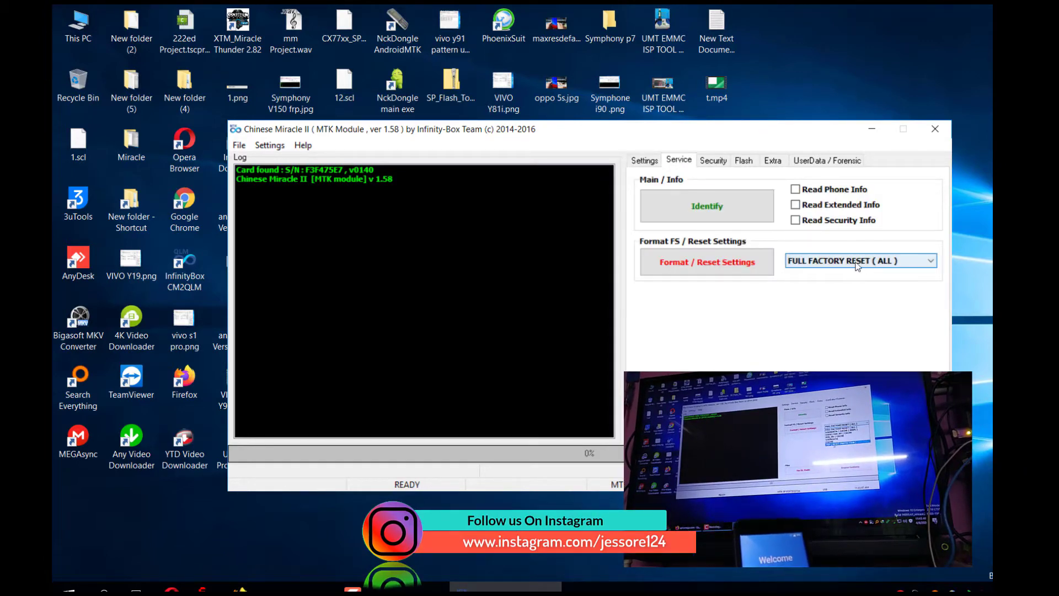
pyautogui.click(857, 260)
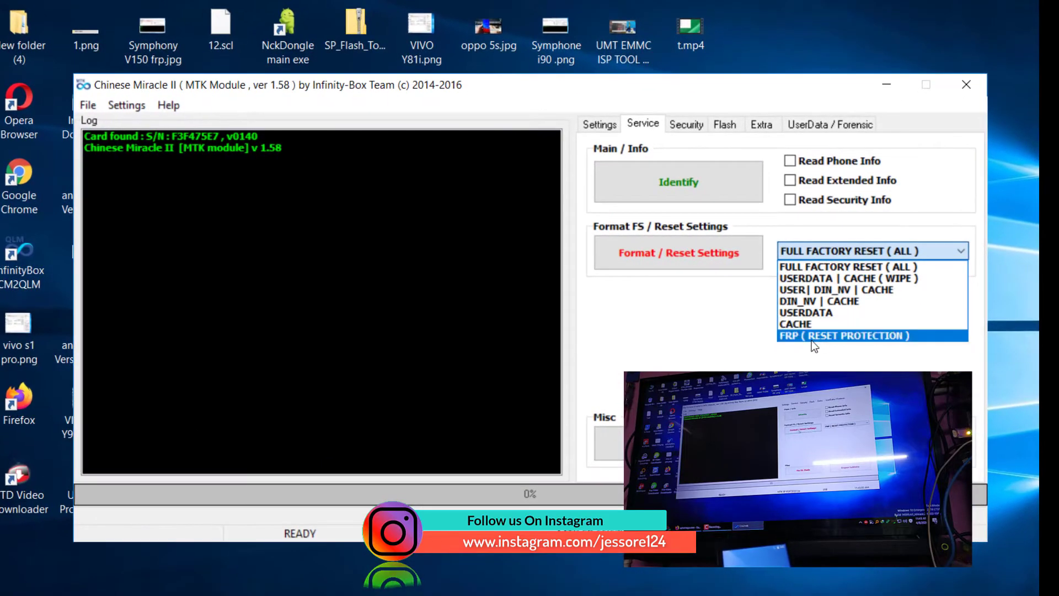
pyautogui.click(844, 335)
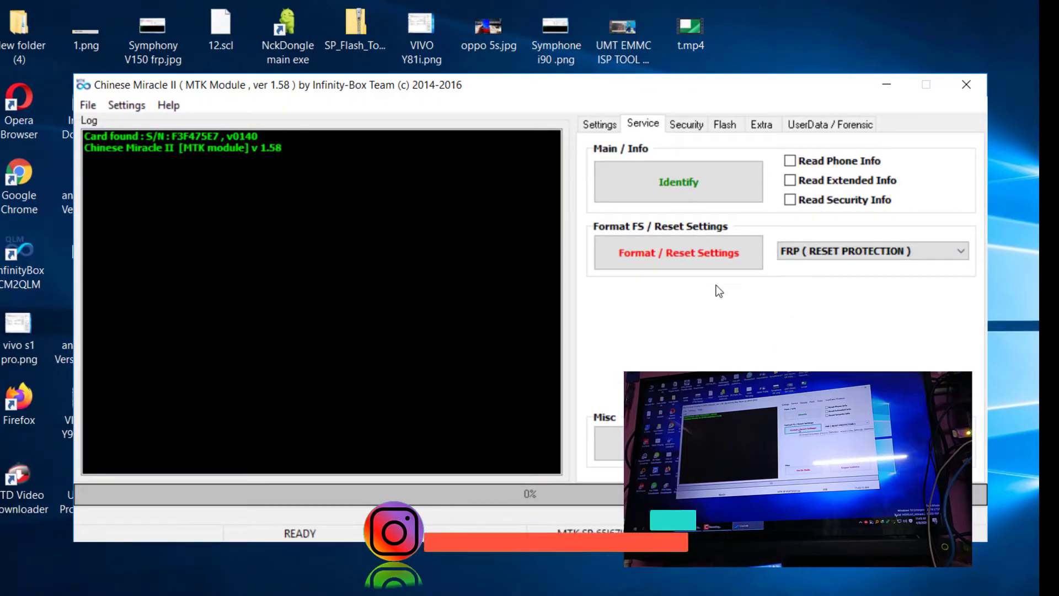
pyautogui.moveTo(678, 251)
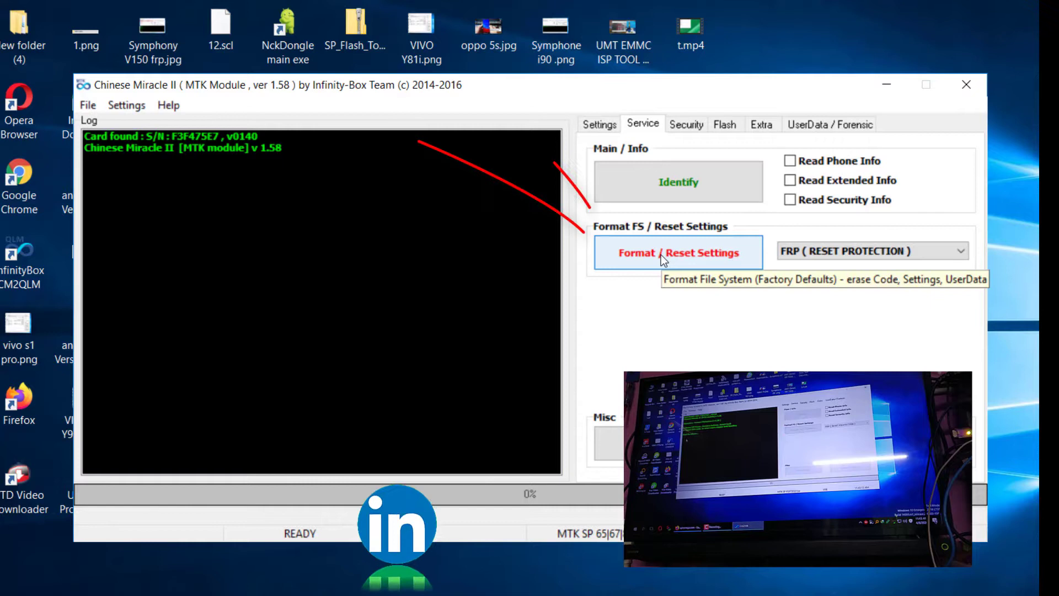
pyautogui.click(679, 252)
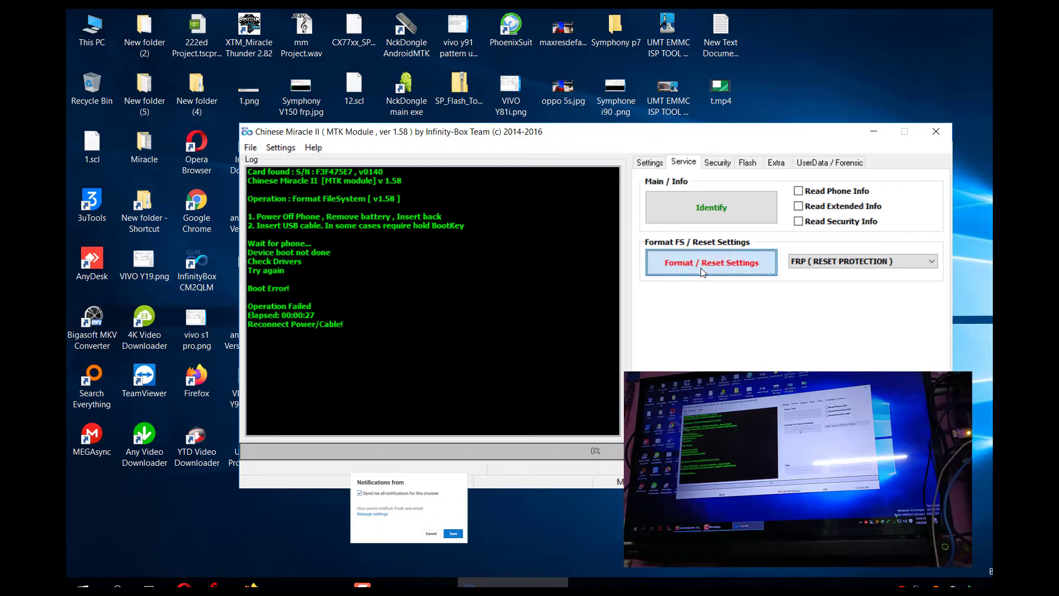
# - Run Format / Reset Settings again with FRP selected until the log shows Clear Ok
pyautogui.click(709, 263)
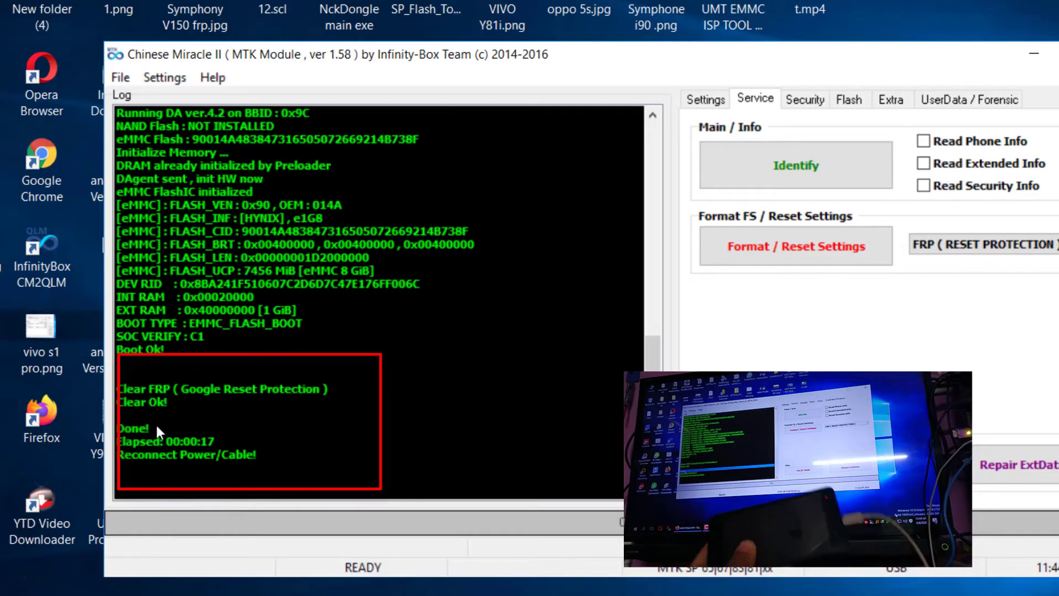
pyautogui.click(132, 428)
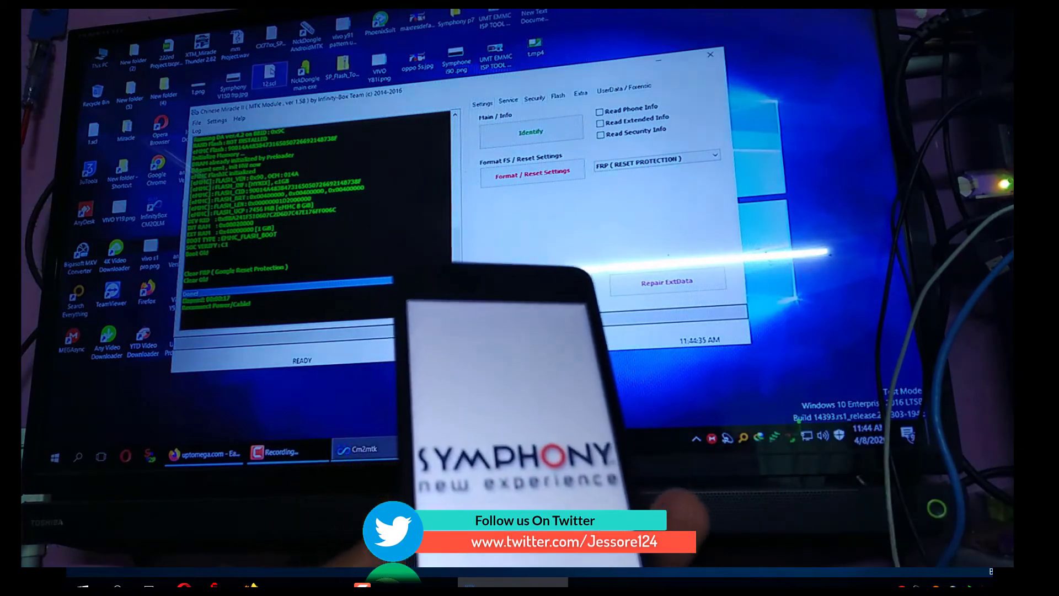
# - Power the phone back on and advance the setup wizard to the Date & time screen
pyautogui.click(286, 450)
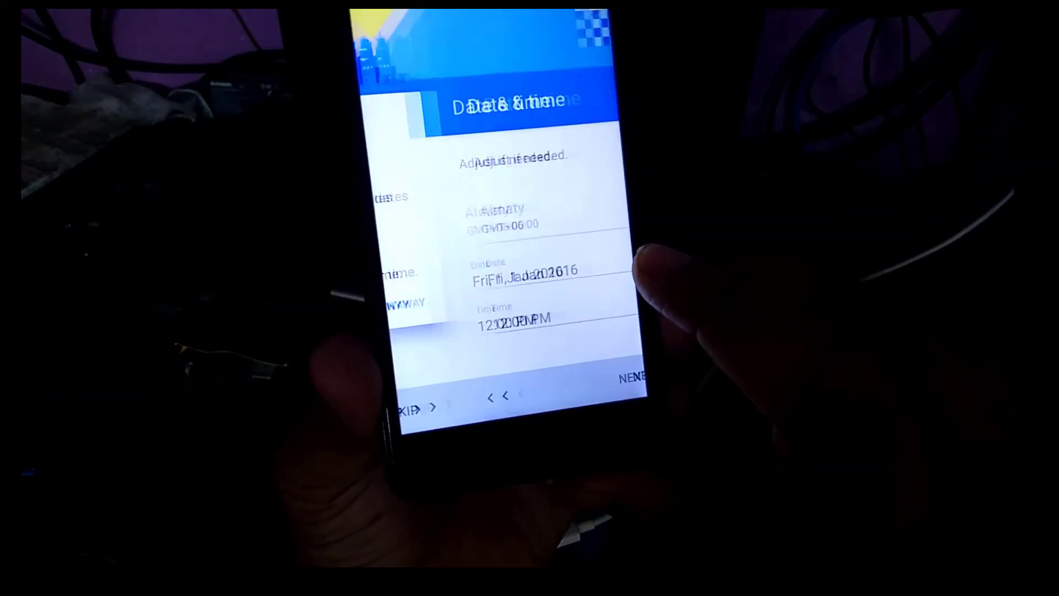
# - Accept Date & time and skip the Name step to reach Protect your phone
pyautogui.click(628, 379)
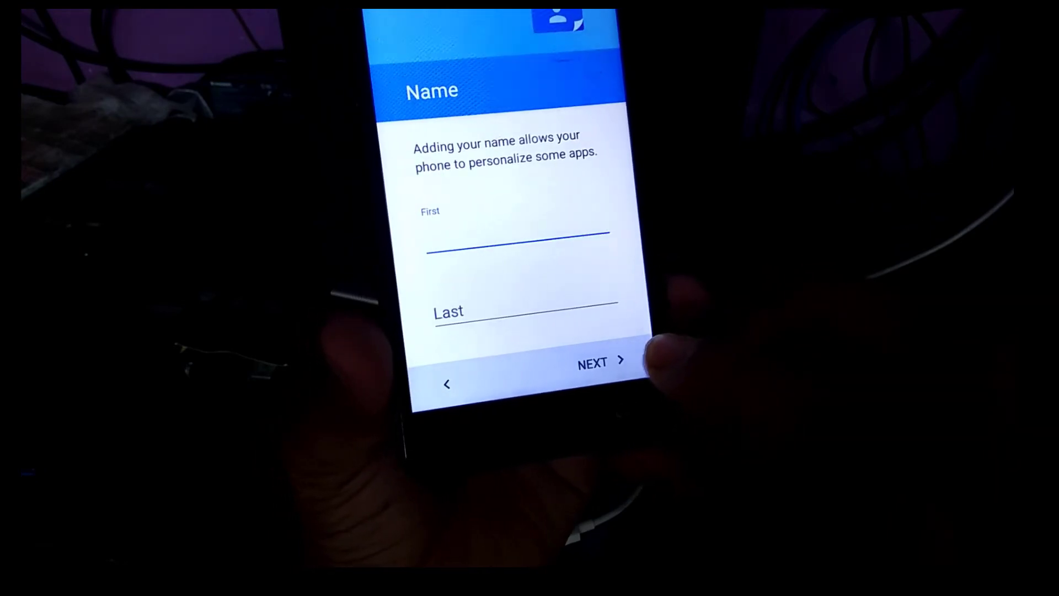
pyautogui.click(599, 362)
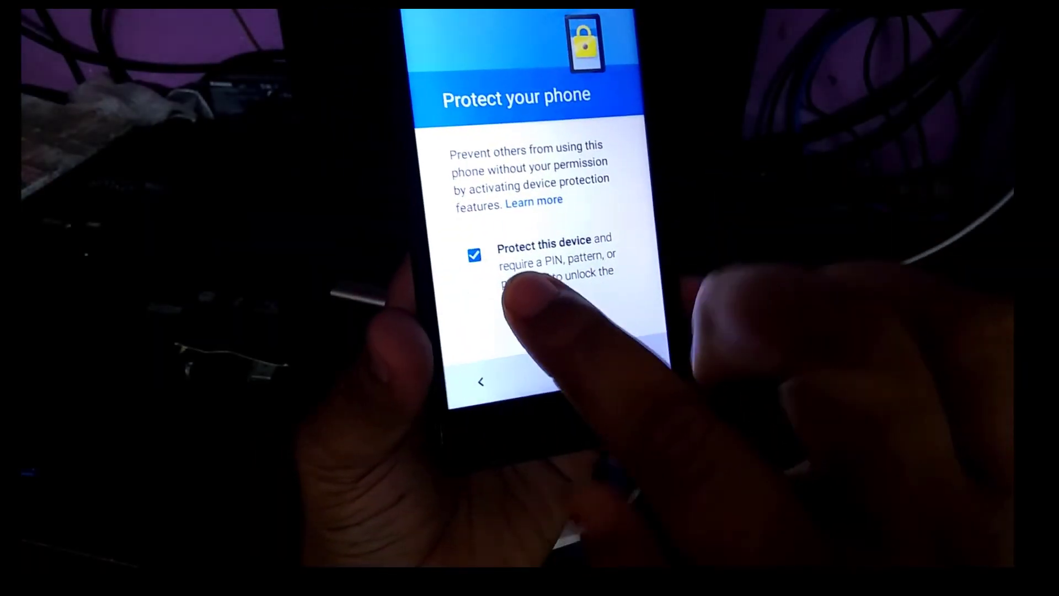